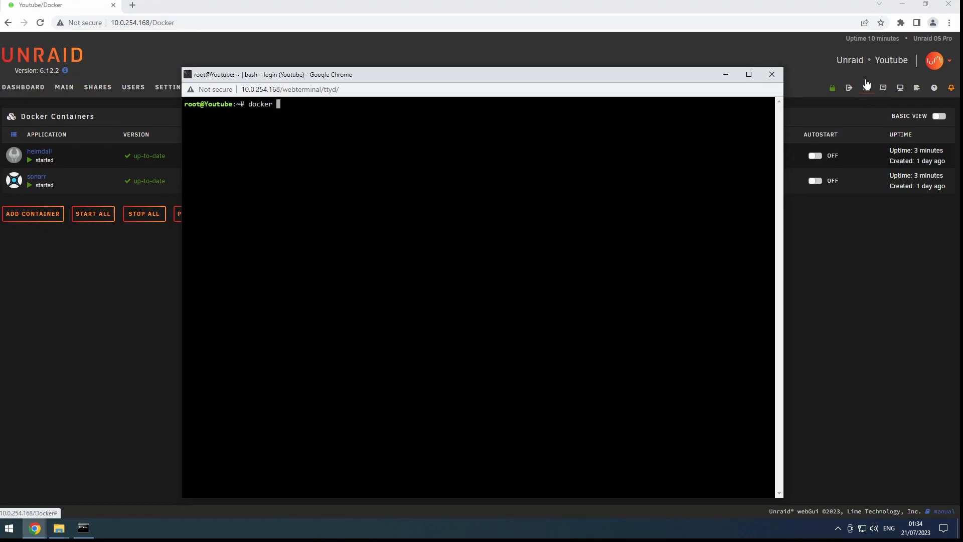
Step: Run 'docker network create starnet' in the server terminal
type("network crea")
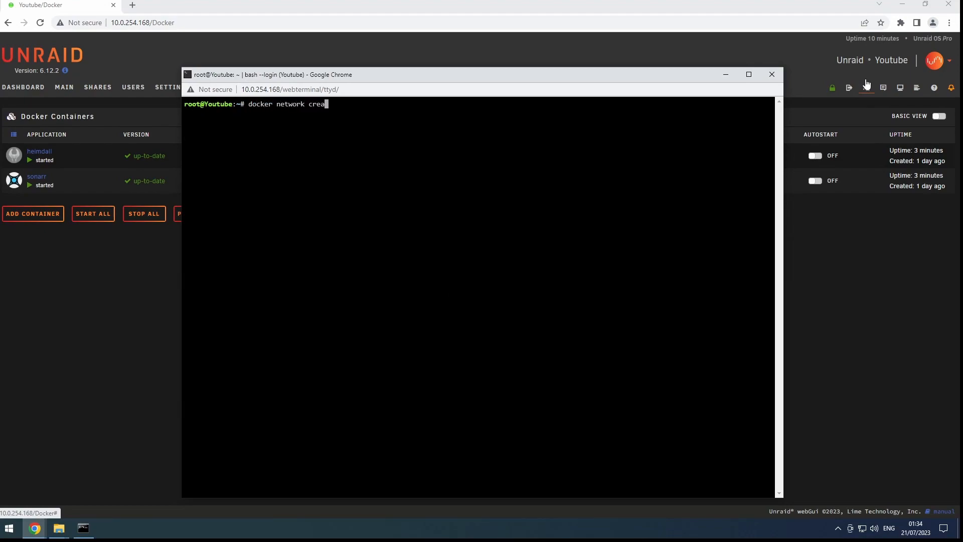
type("te starrn")
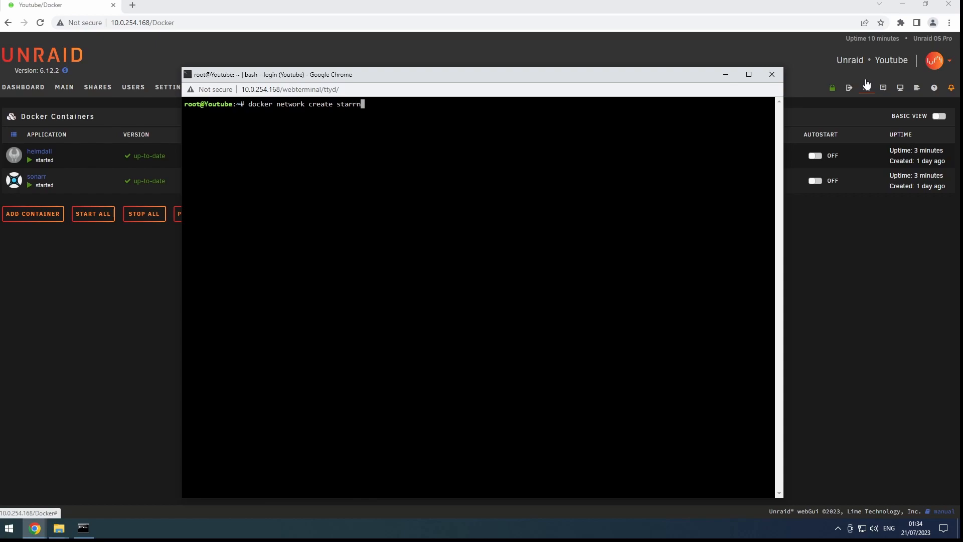
type("et")
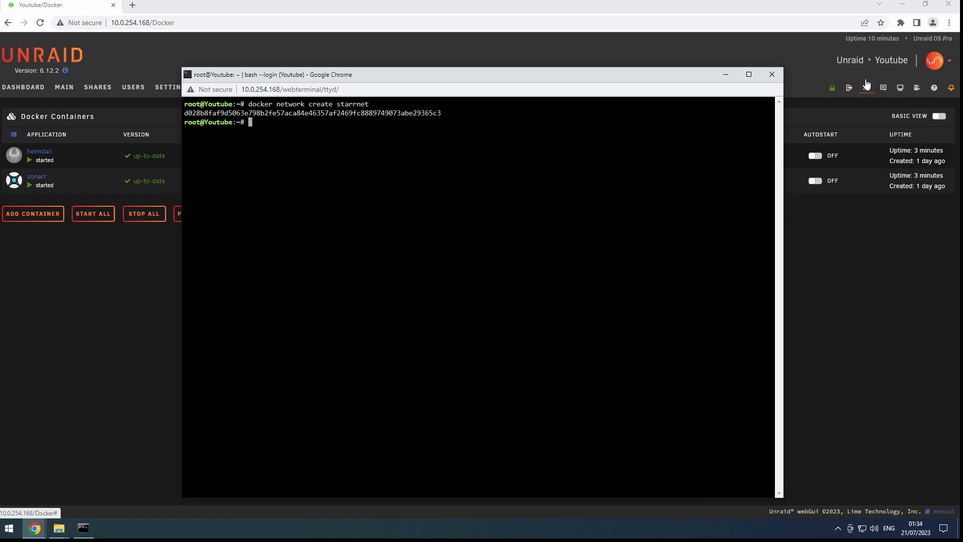
Step: Close the server terminal and open the heimdall container's action menu
left_click(772, 74)
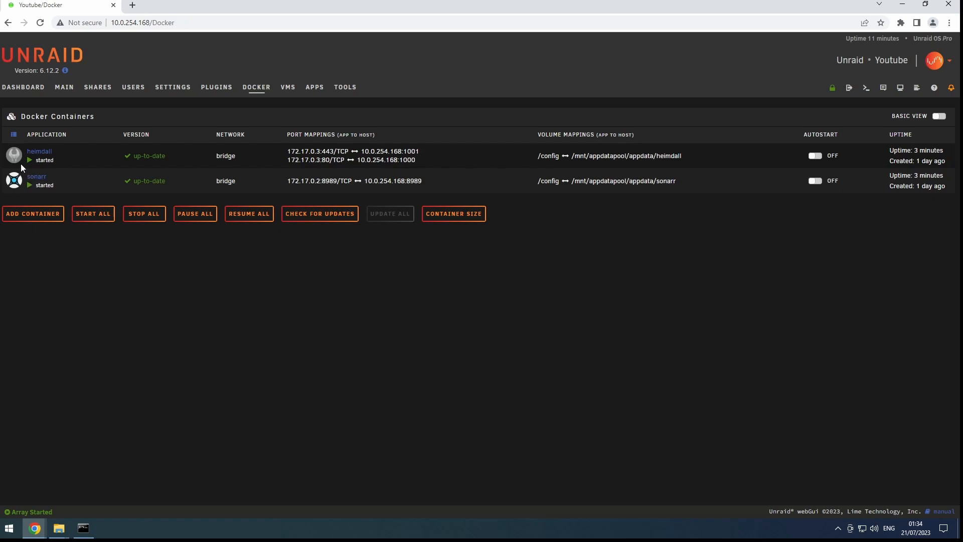
left_click(14, 155)
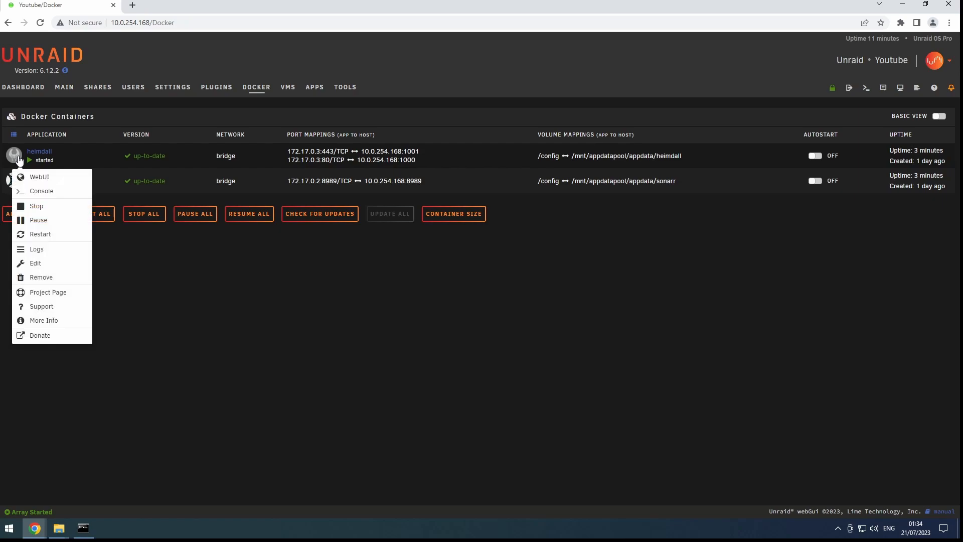
mouse_move(41, 191)
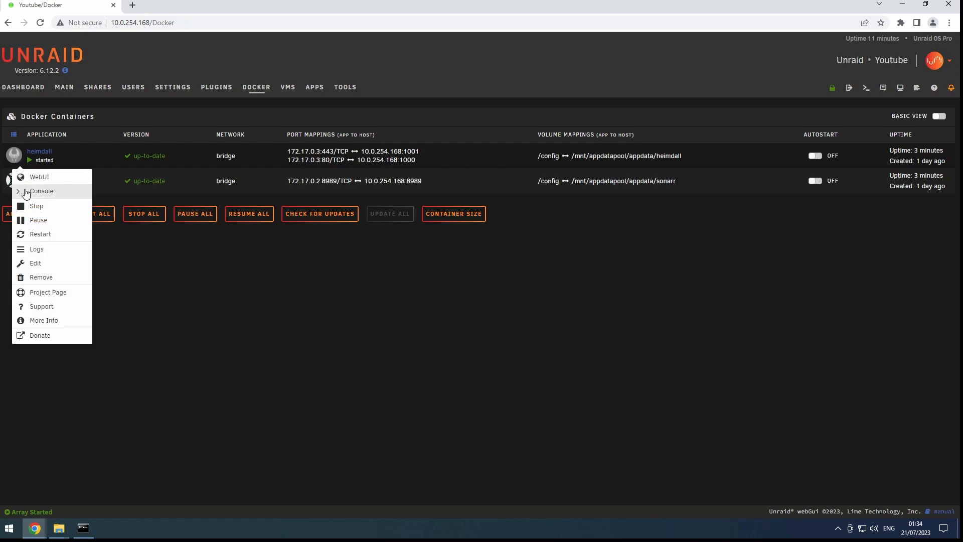
Step: Open heimdall's console and begin typing a ping command
left_click(42, 191)
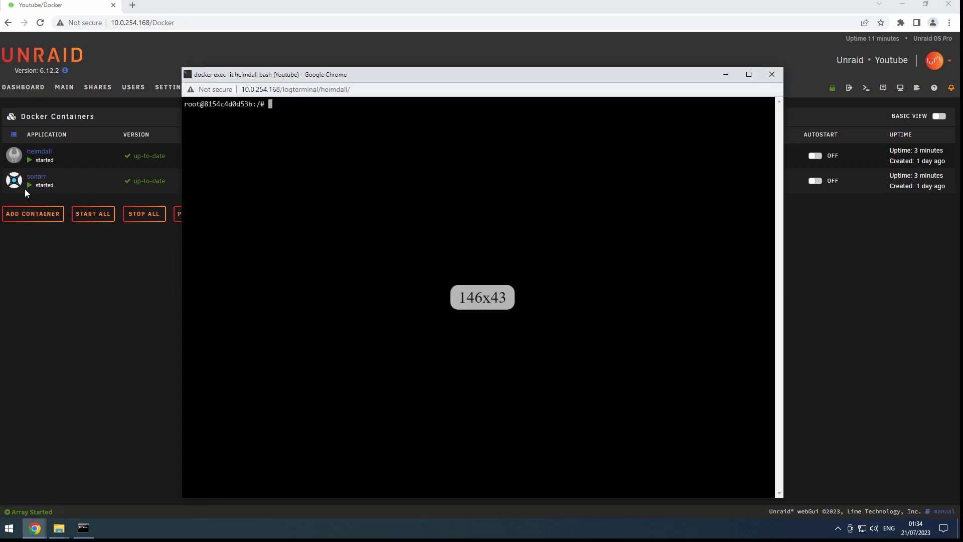
type("ping")
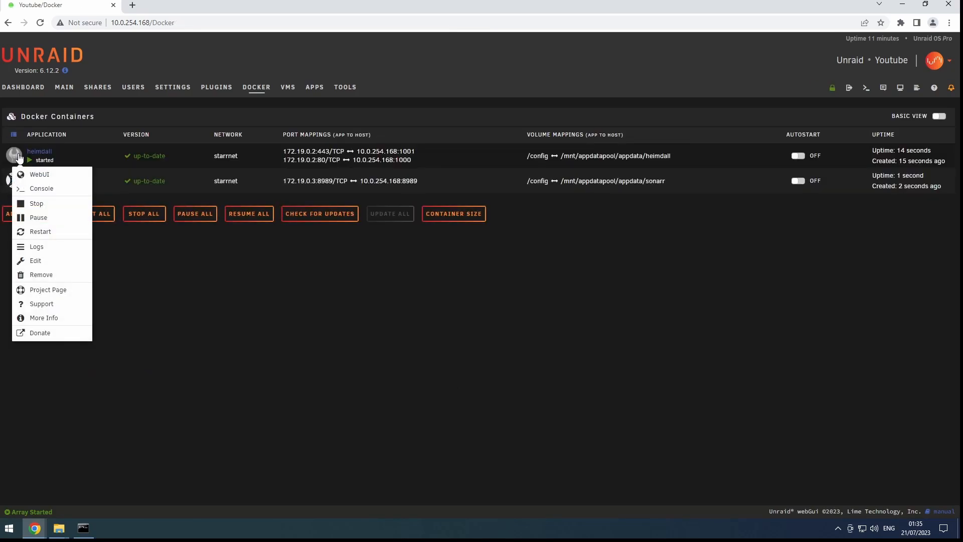
Step: Open the recreated heimdall container's console and start typing 'ping'
left_click(41, 188)
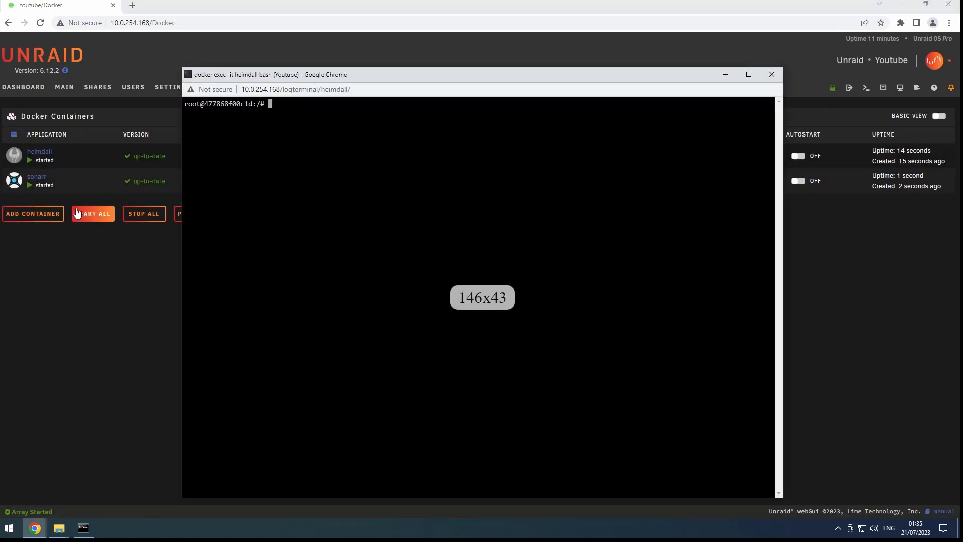
type("ping")
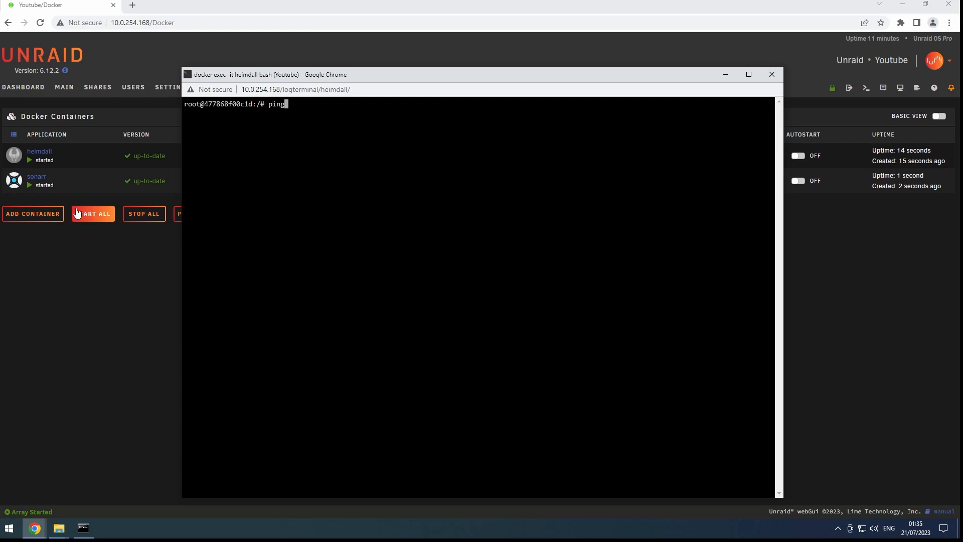